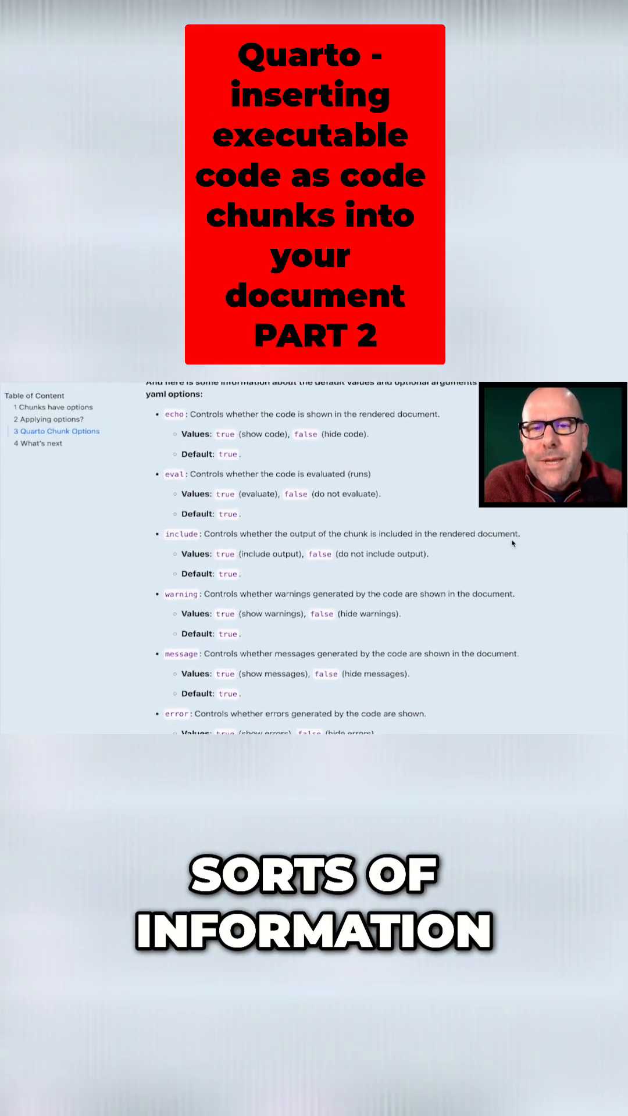
scroll(down, 3)
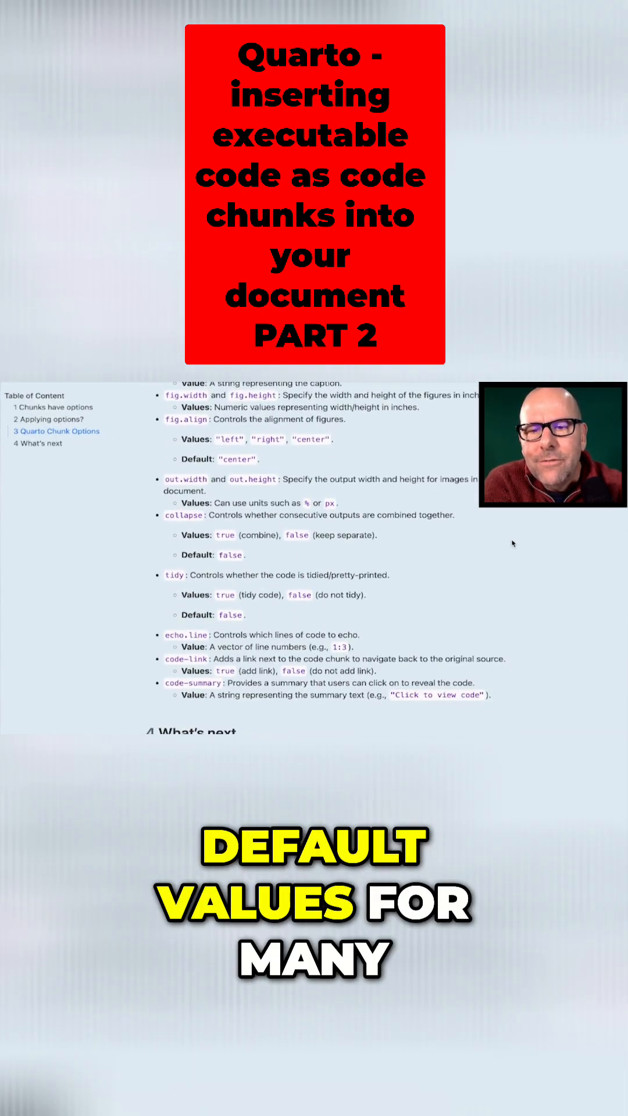
scroll(up, 3)
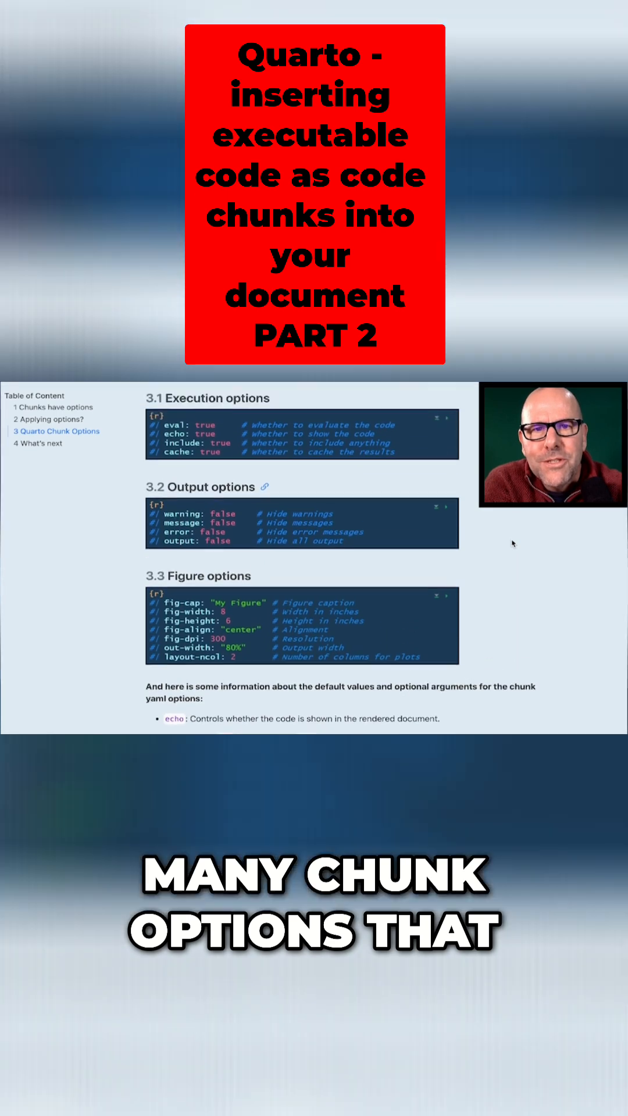
scroll(up, 3)
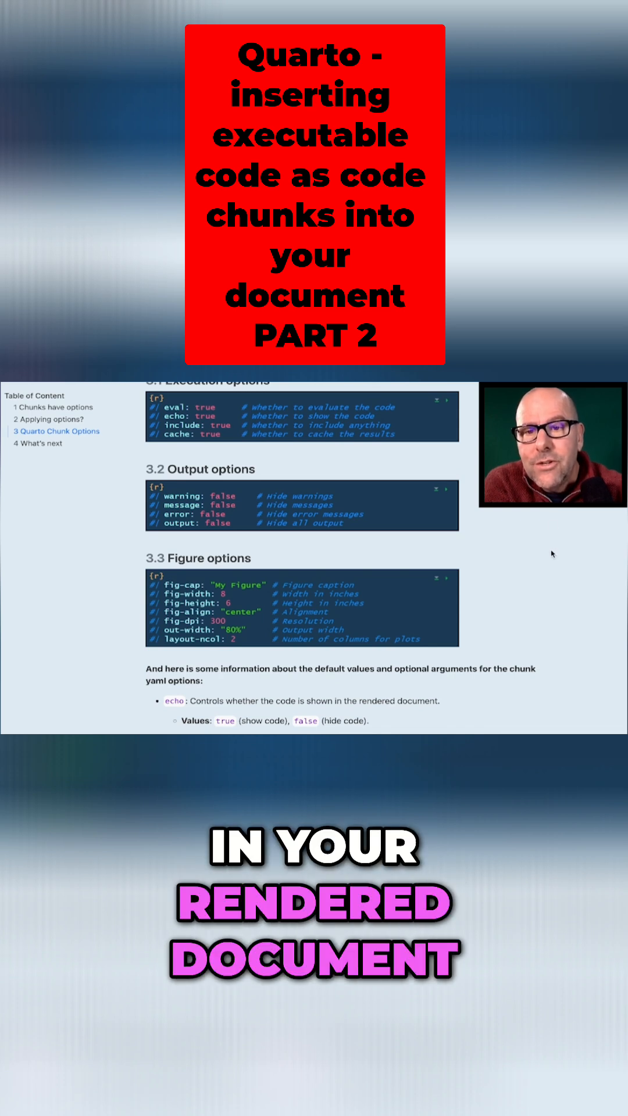
scroll(down, 3)
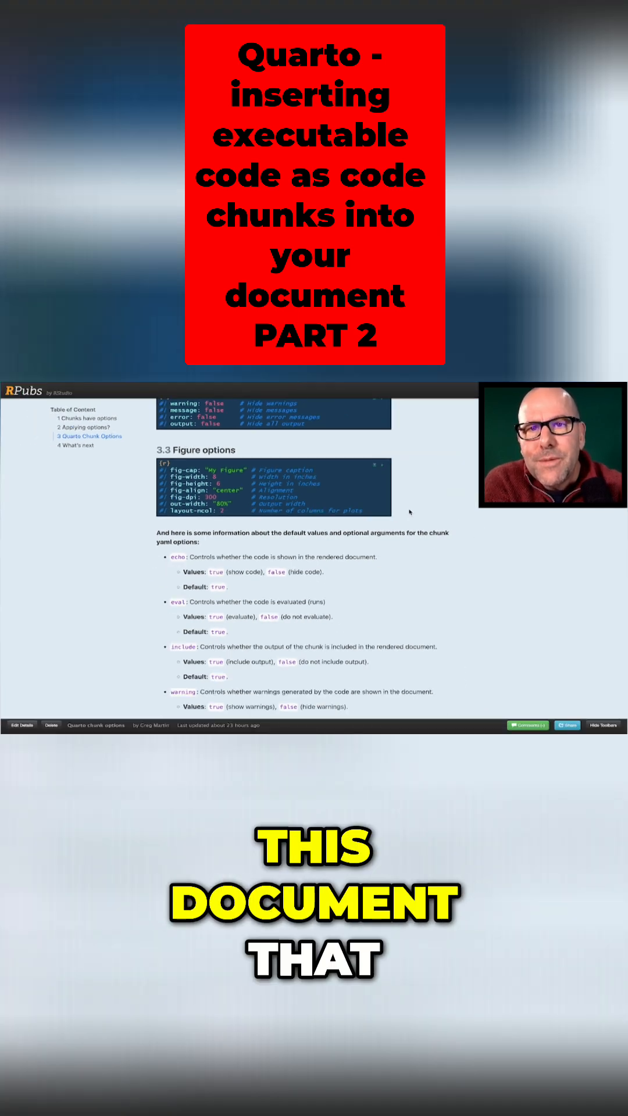
scroll(up, 3)
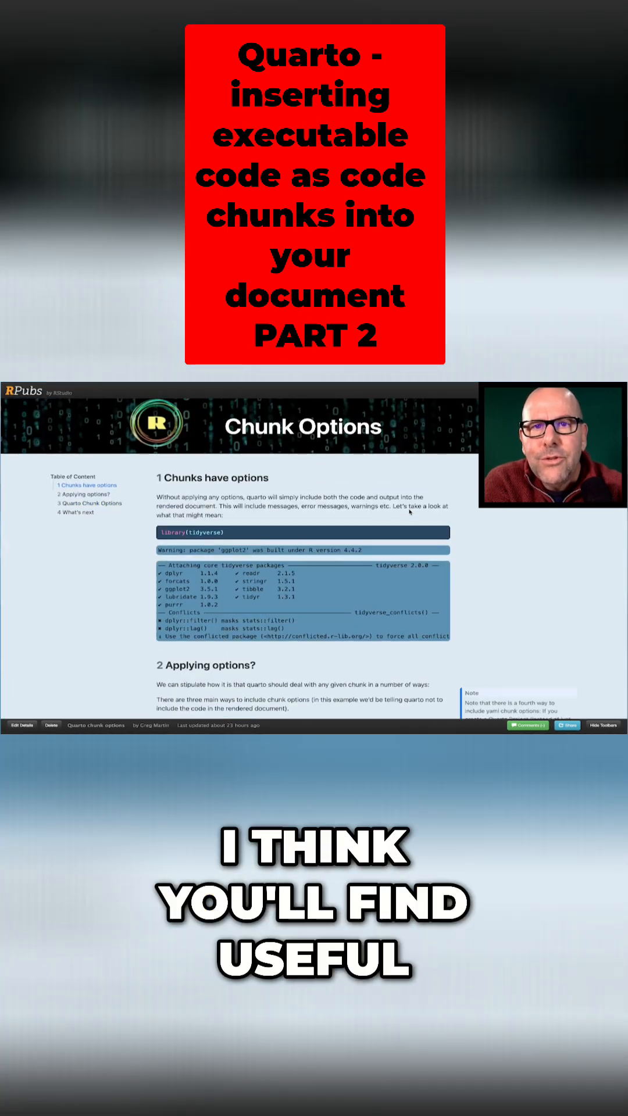